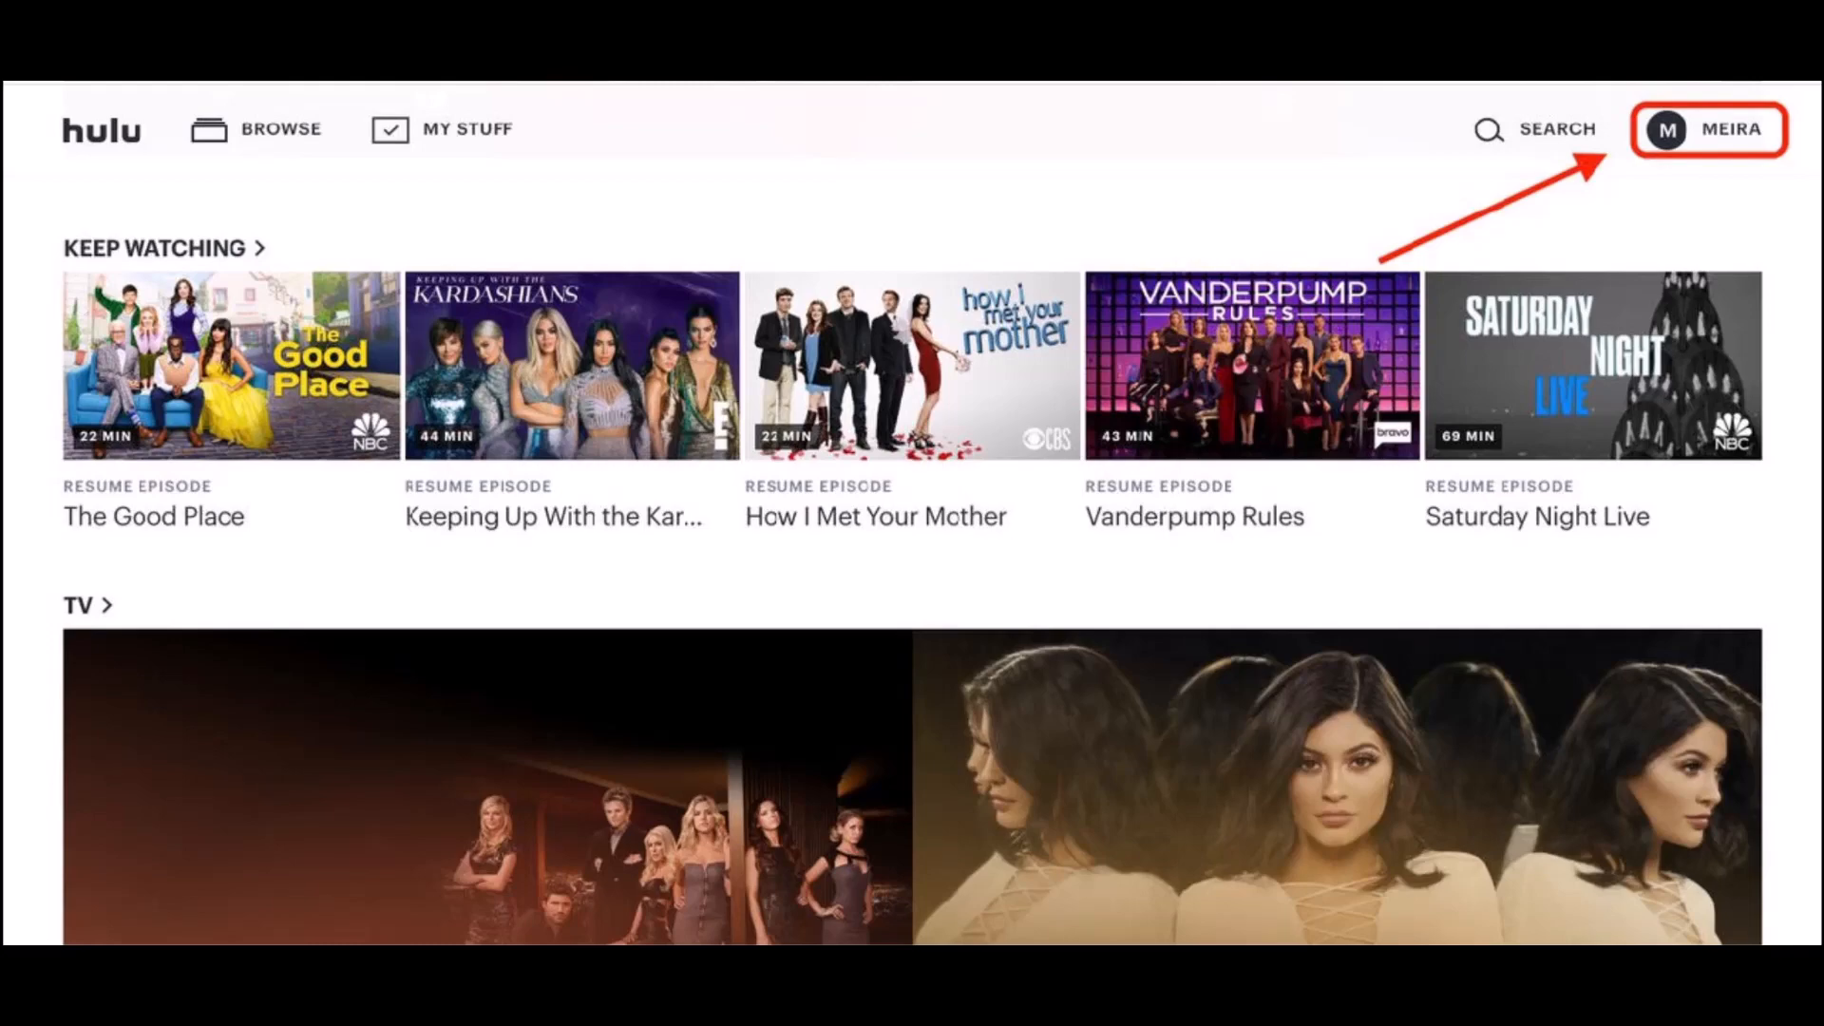
Navigate from the header profile menu to the Manage Profiles page
{"action": "left_click", "coordinate": [1710, 129]}
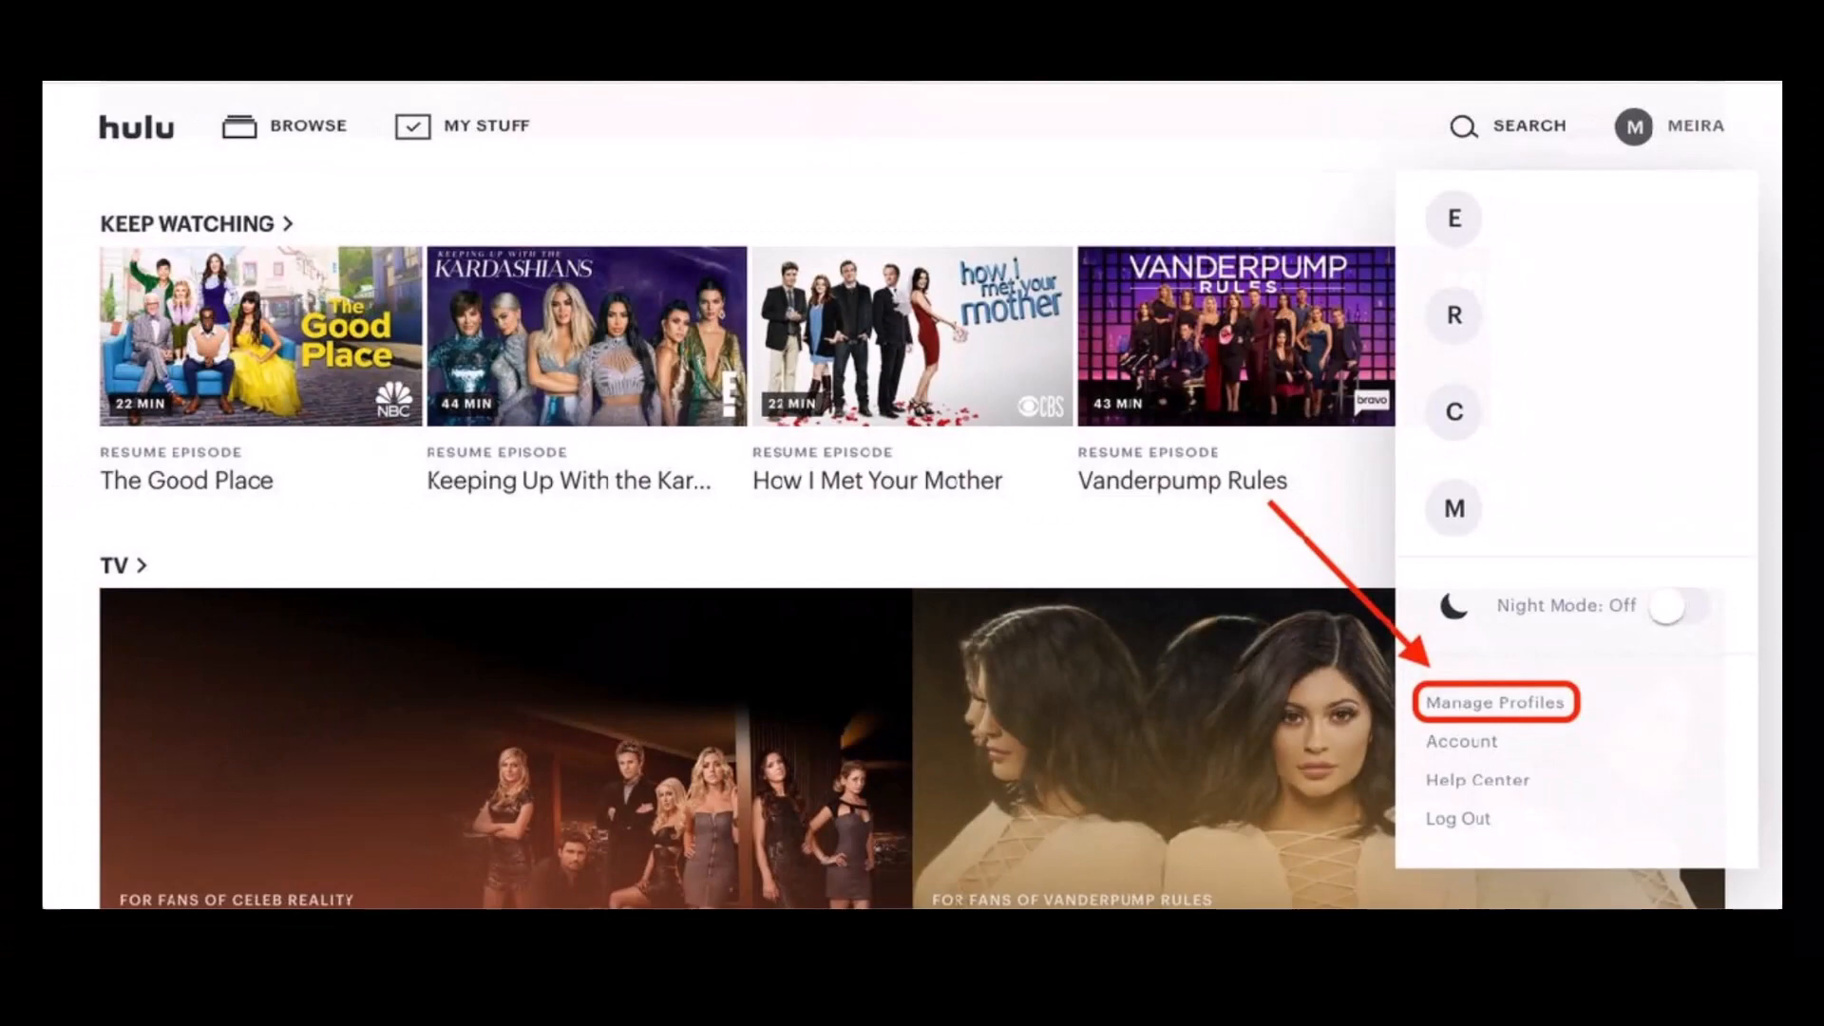
{"action": "left_click", "coordinate": [1495, 701]}
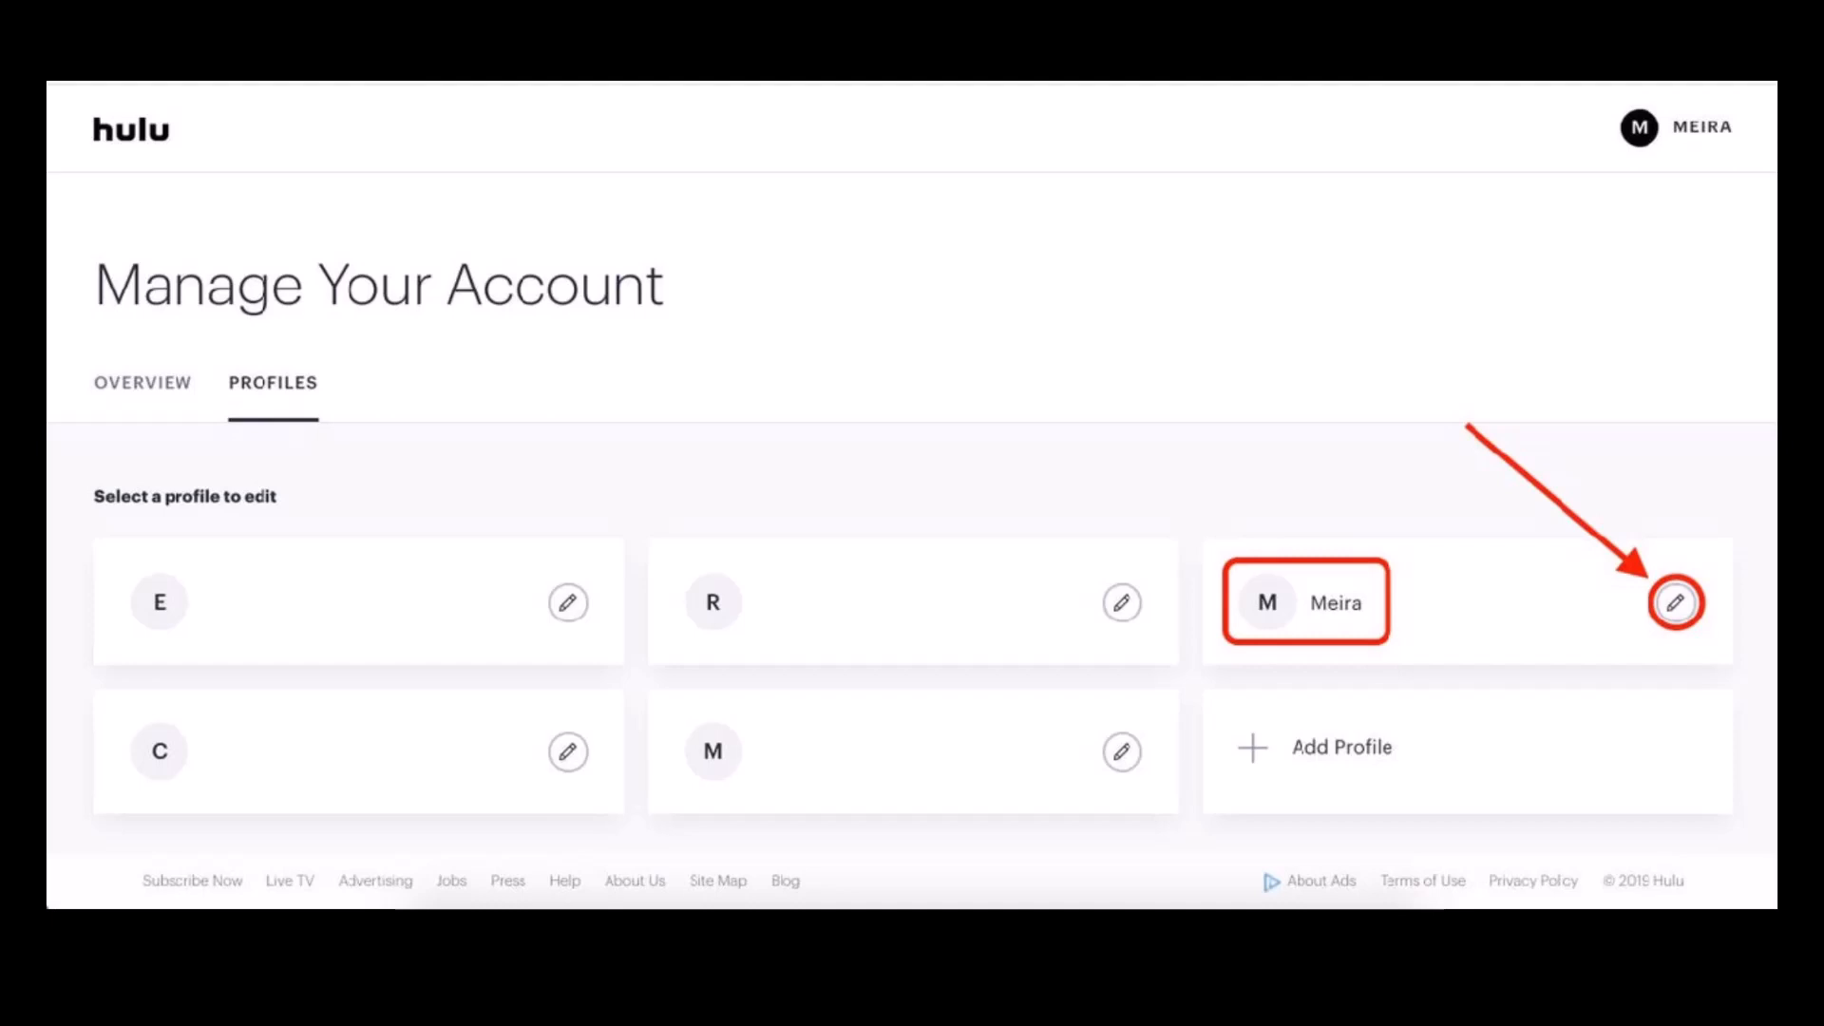
Bring up the Edit Profile form for the signed-in Meira profile
{"action": "left_click", "coordinate": [1674, 602]}
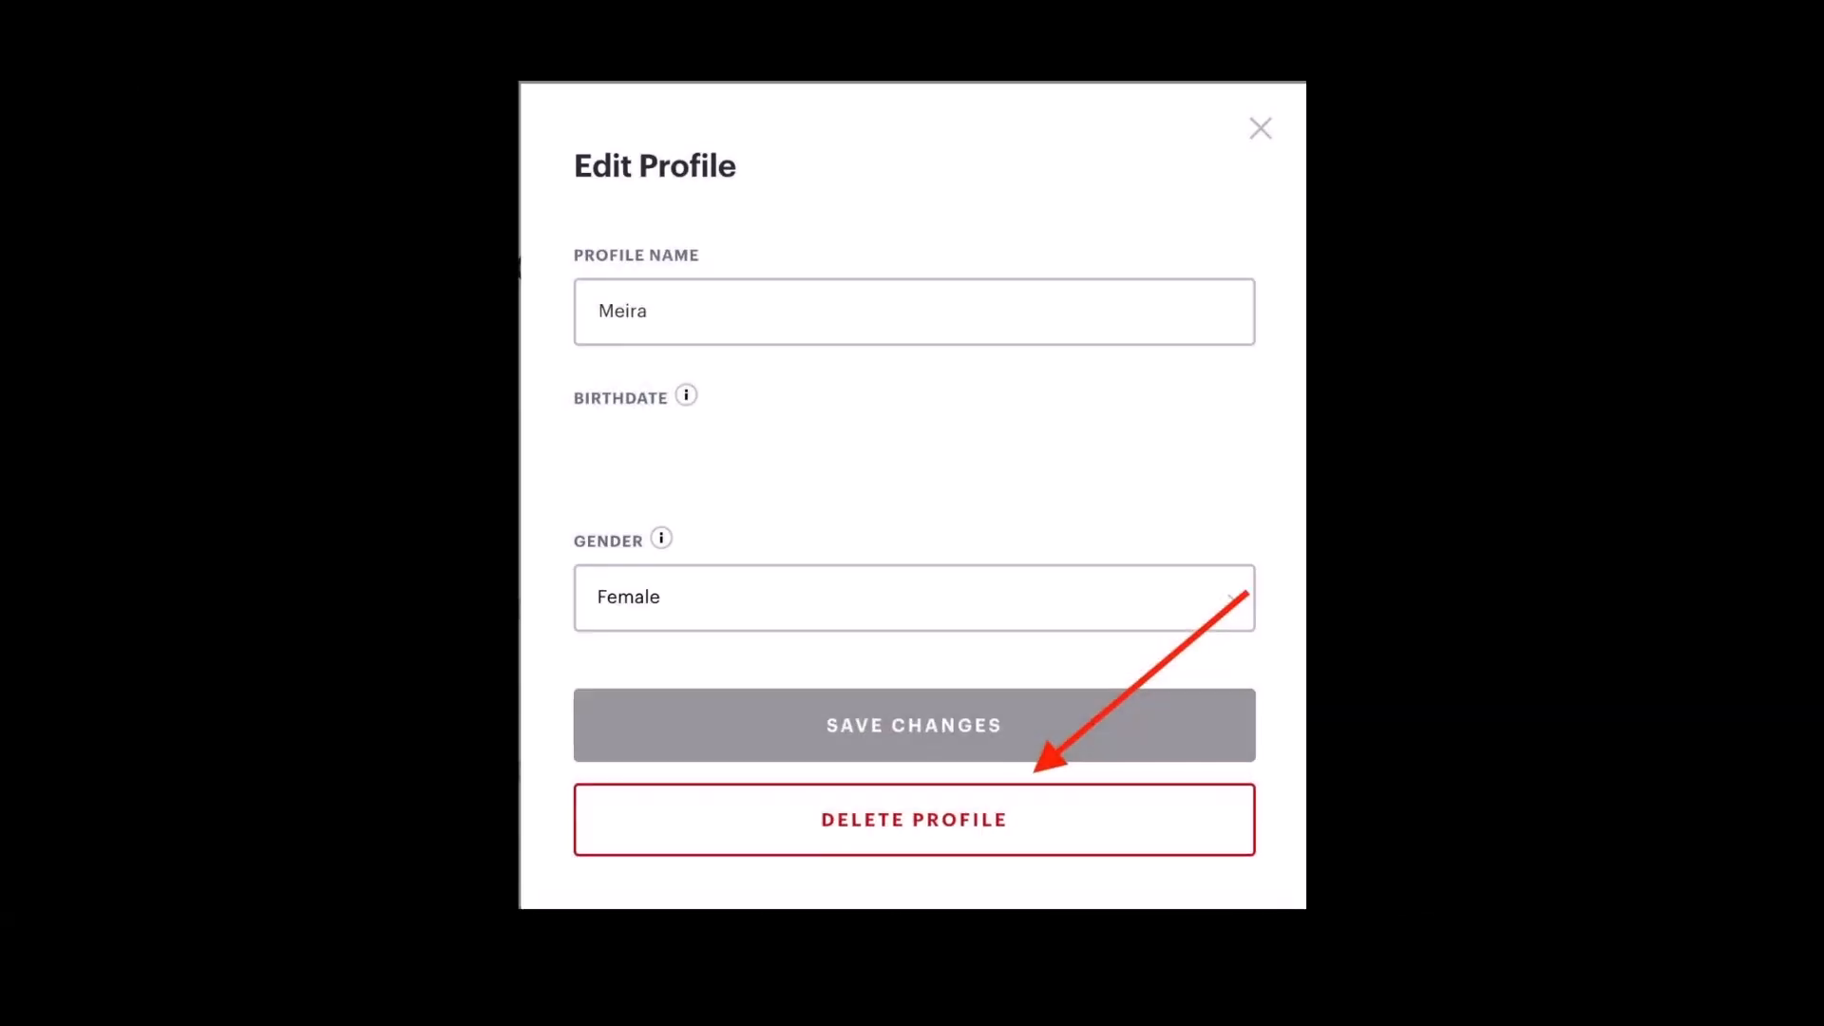